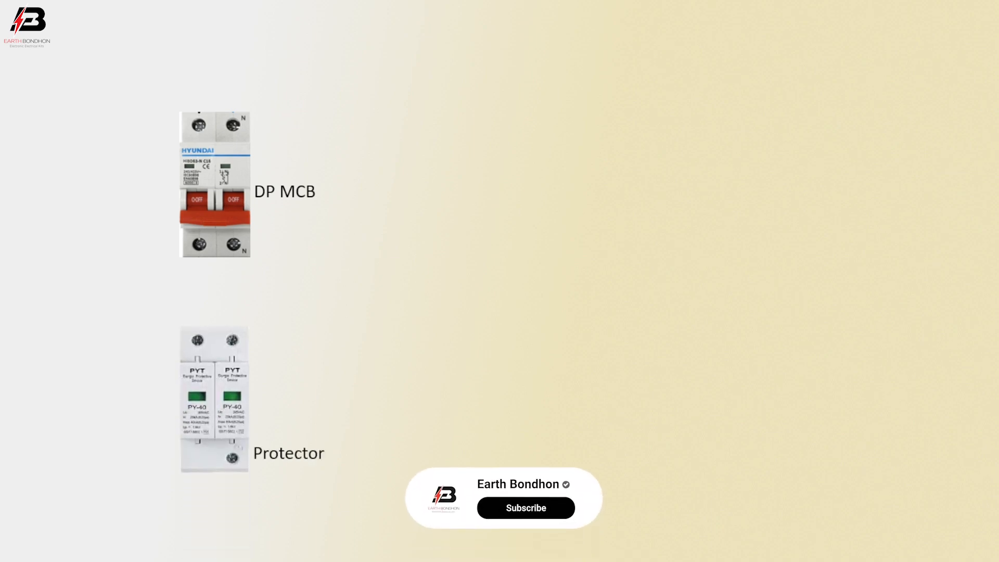
Place the ELCB image right of the surge protector and label it 'ELCB'.
click(525, 508)
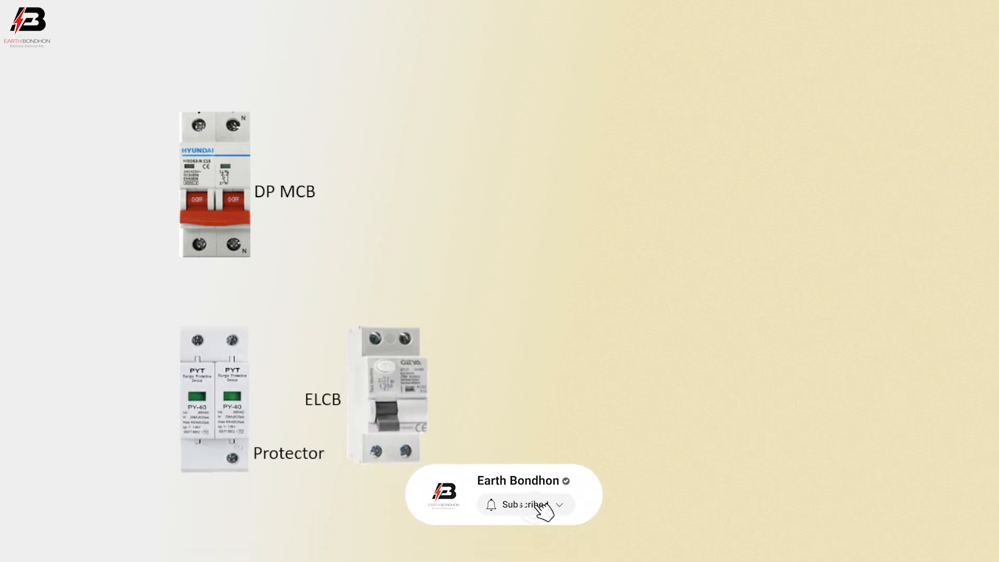